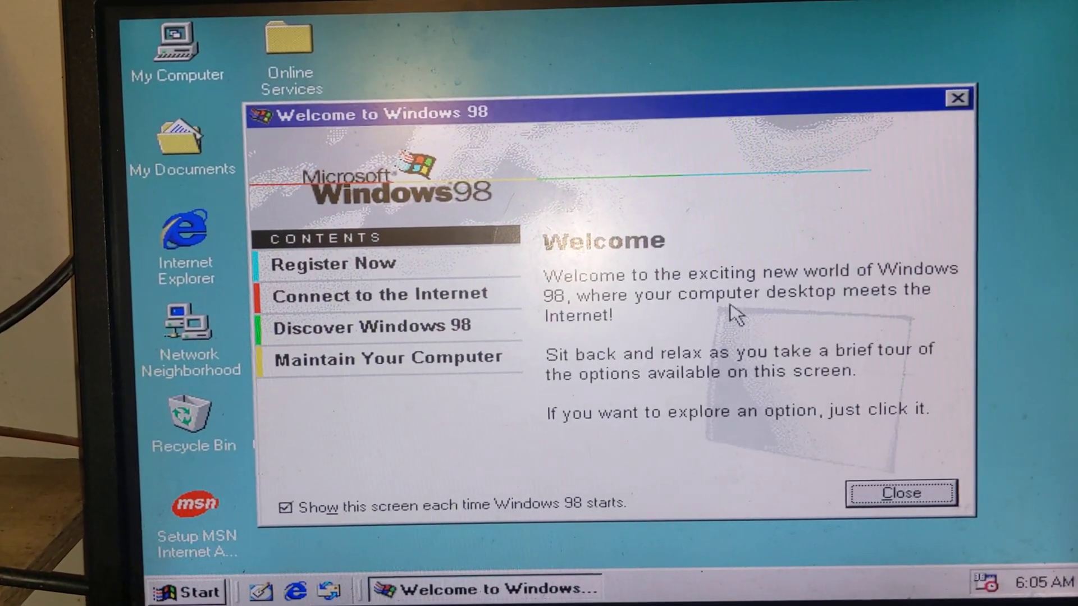
Close the Welcome to Windows 98 dialog, then briefly show and dismiss the Start menu
left_click(900, 493)
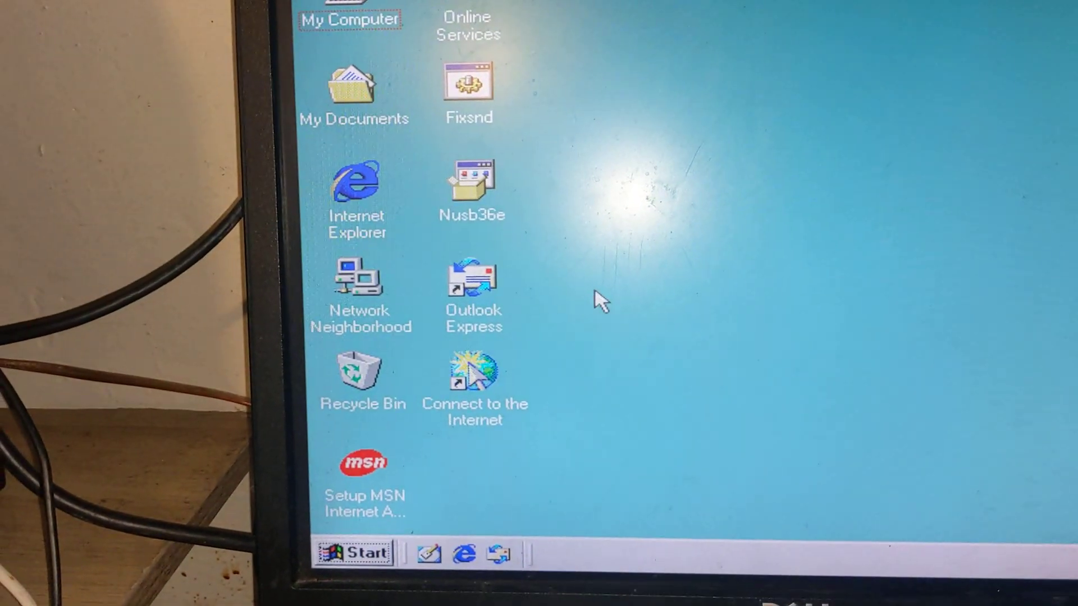
left_click(372, 553)
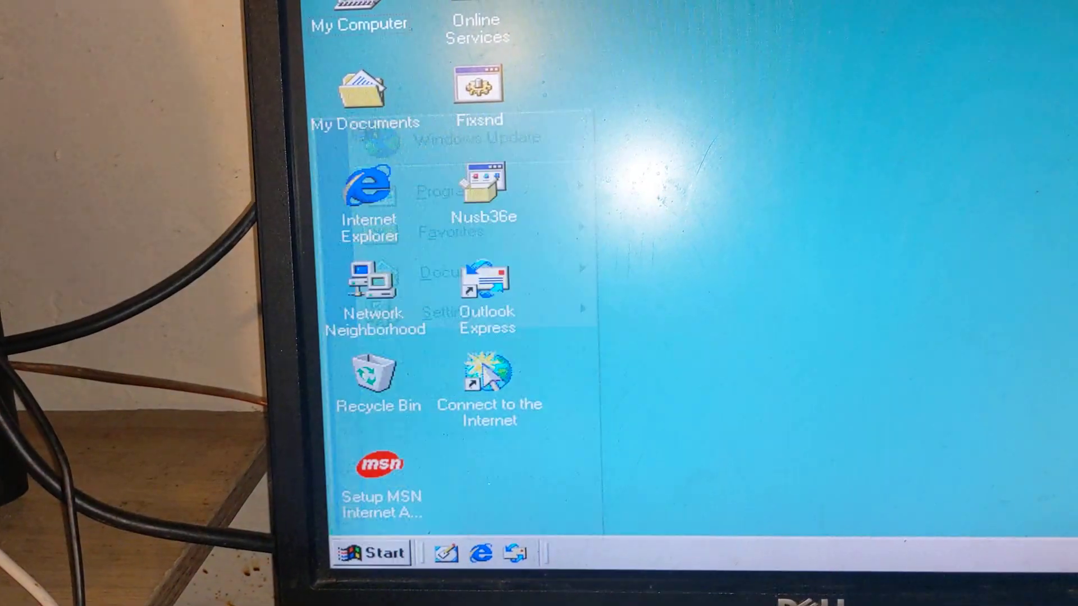
left_click(385, 562)
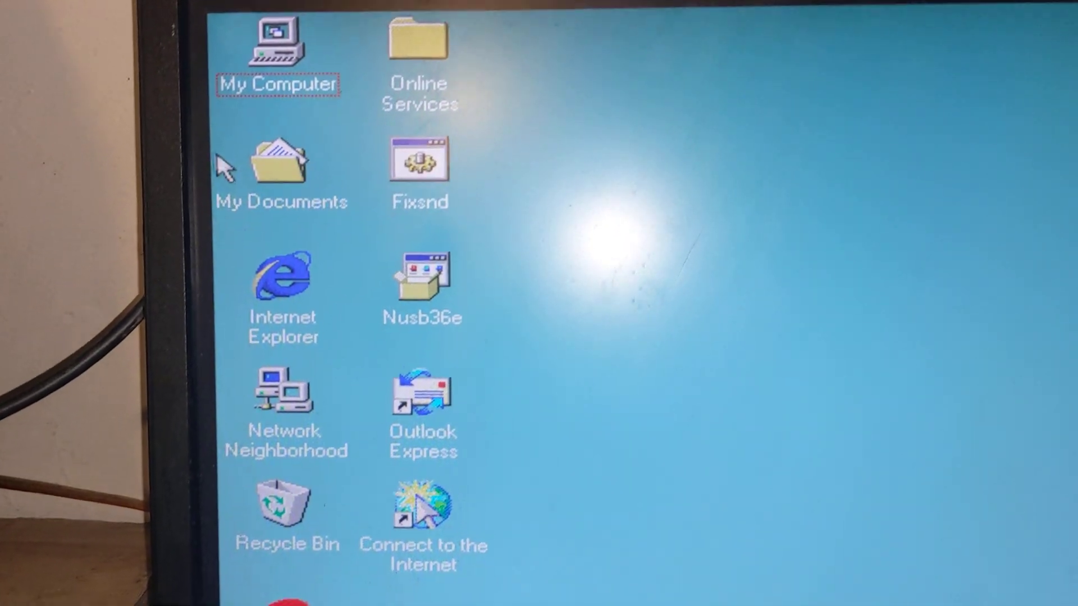
Show My Computer's properties: Windows 4.10.2222 A, Intel Core i7-2600K, 2007 MB RAM
right_click(279, 48)
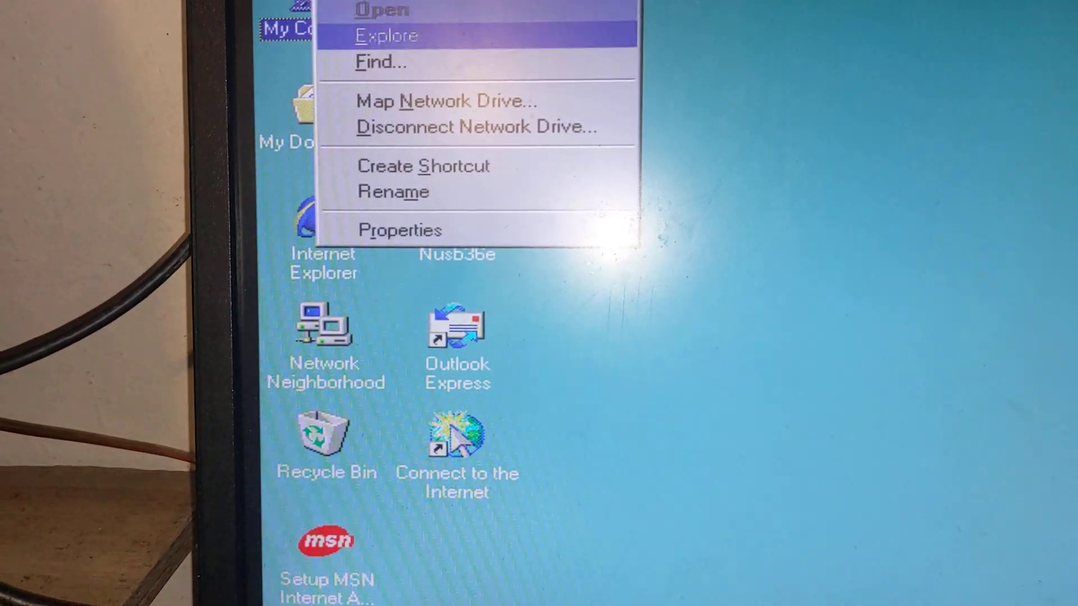
left_click(400, 229)
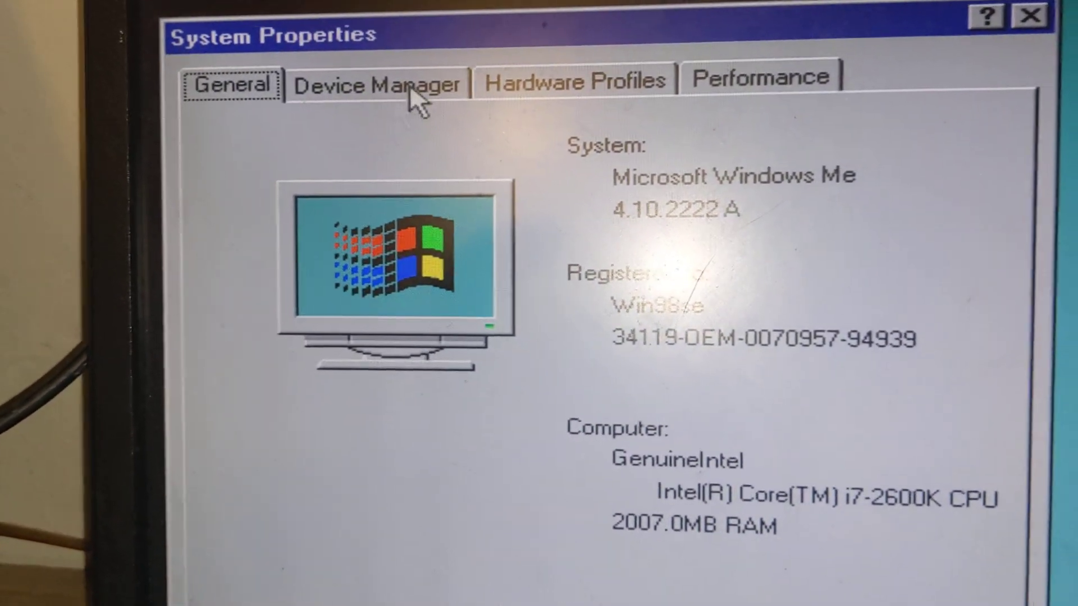
Review Device Manager's PCI Card, Ports (COM & LPT), Other devices and Network adapters, leaving all collapsed
left_click(375, 82)
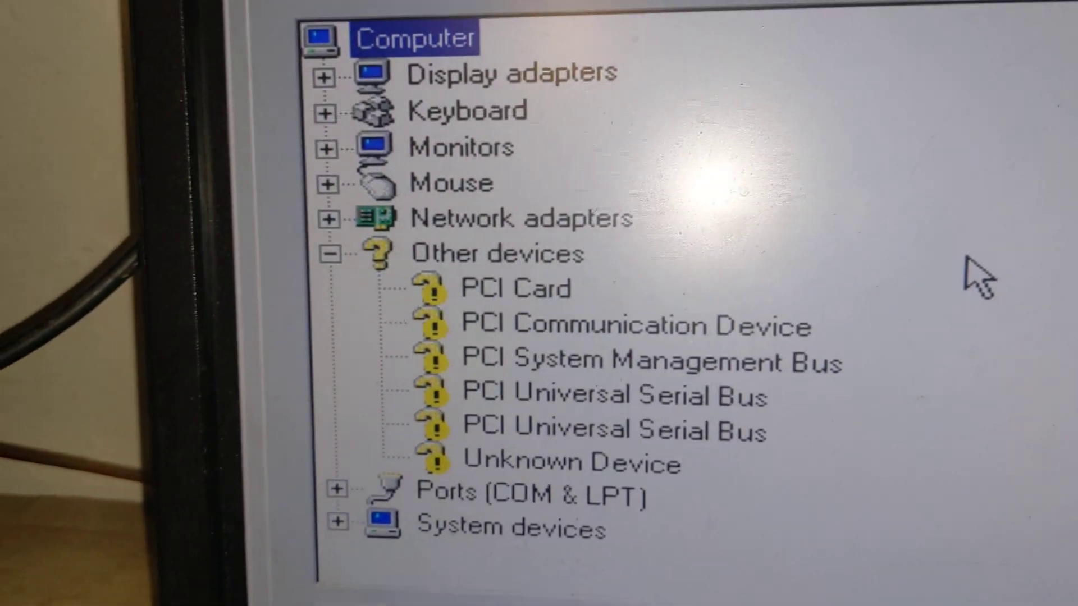
scroll("down", 3)
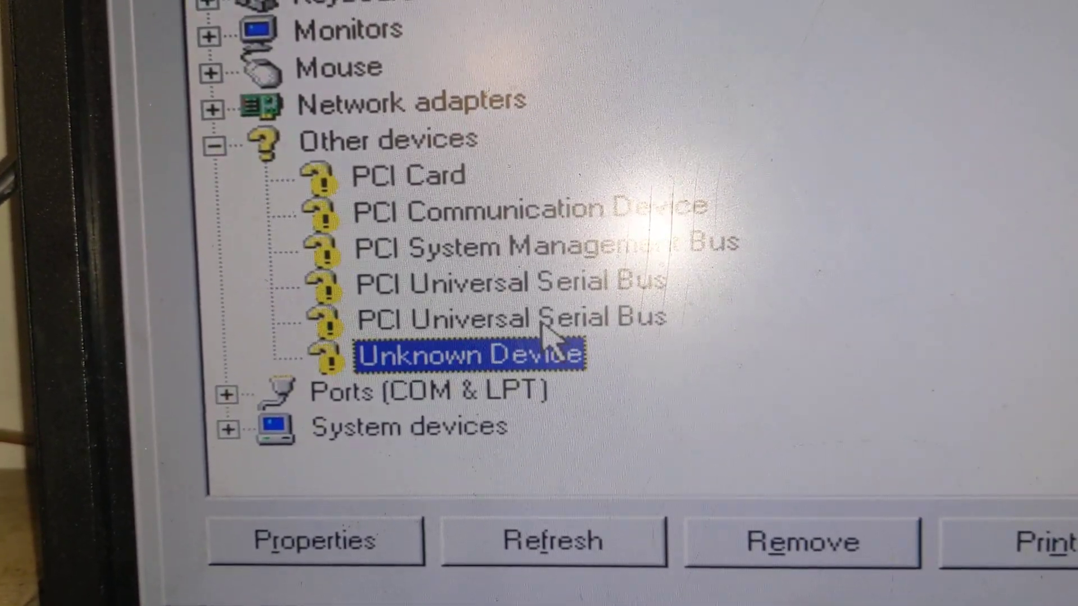
left_click(408, 192)
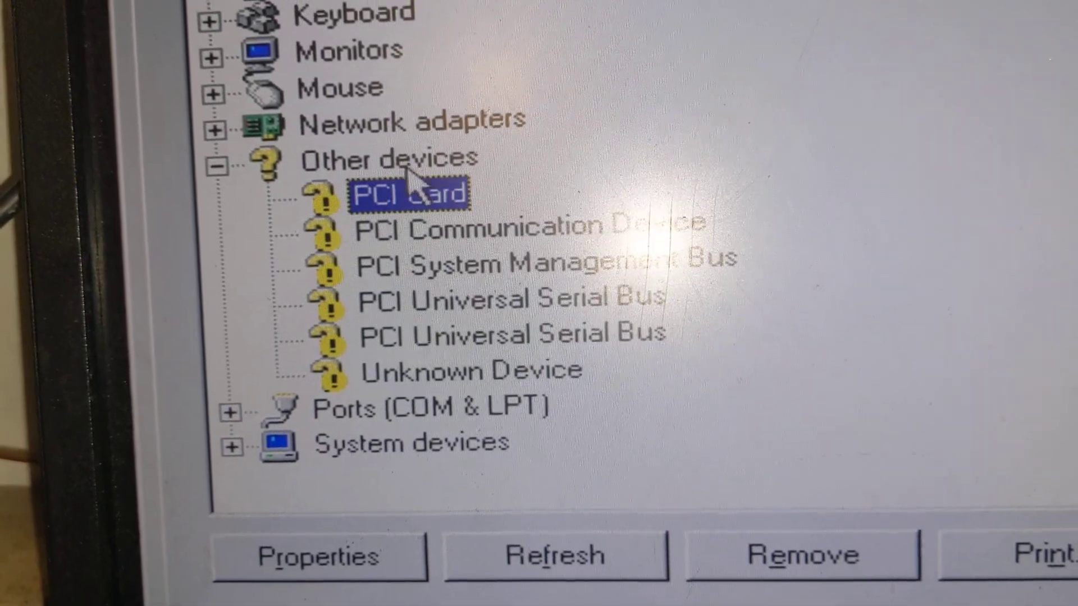
left_click(231, 409)
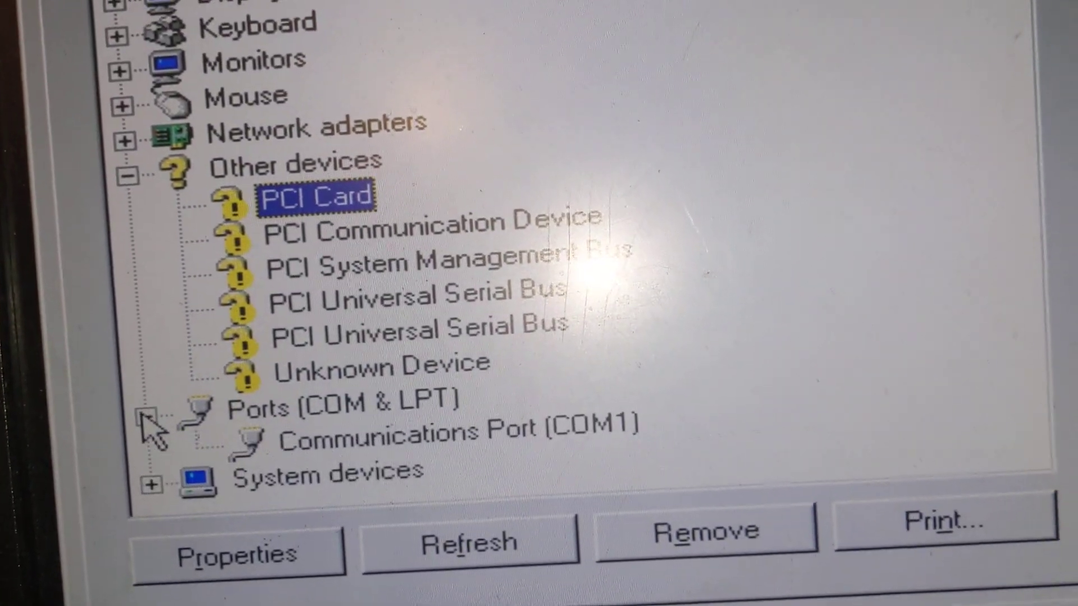
scroll("down", 3)
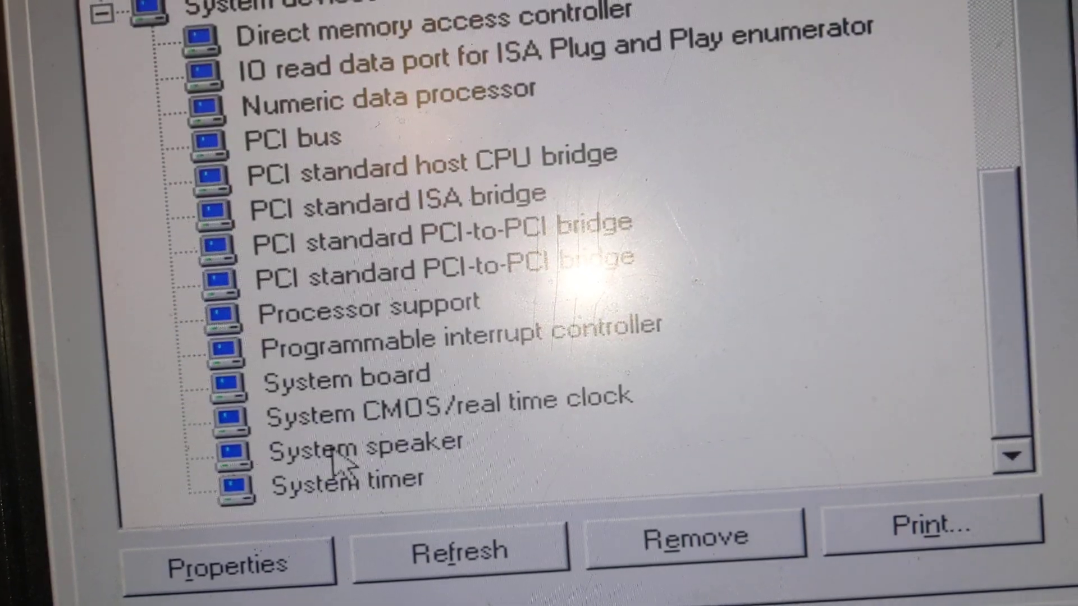
scroll("up", 3)
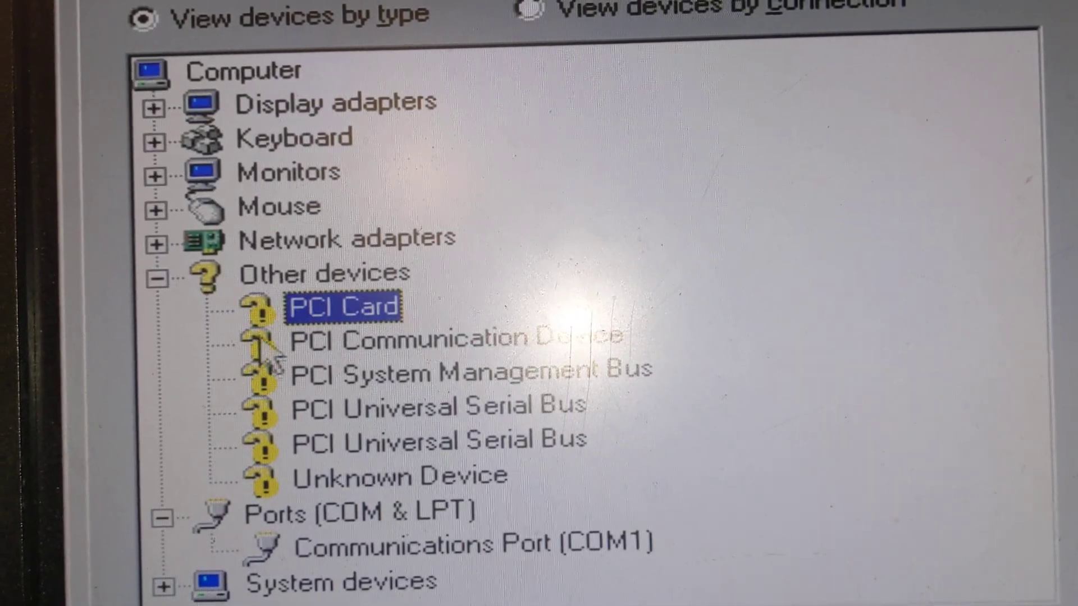
left_click(156, 240)
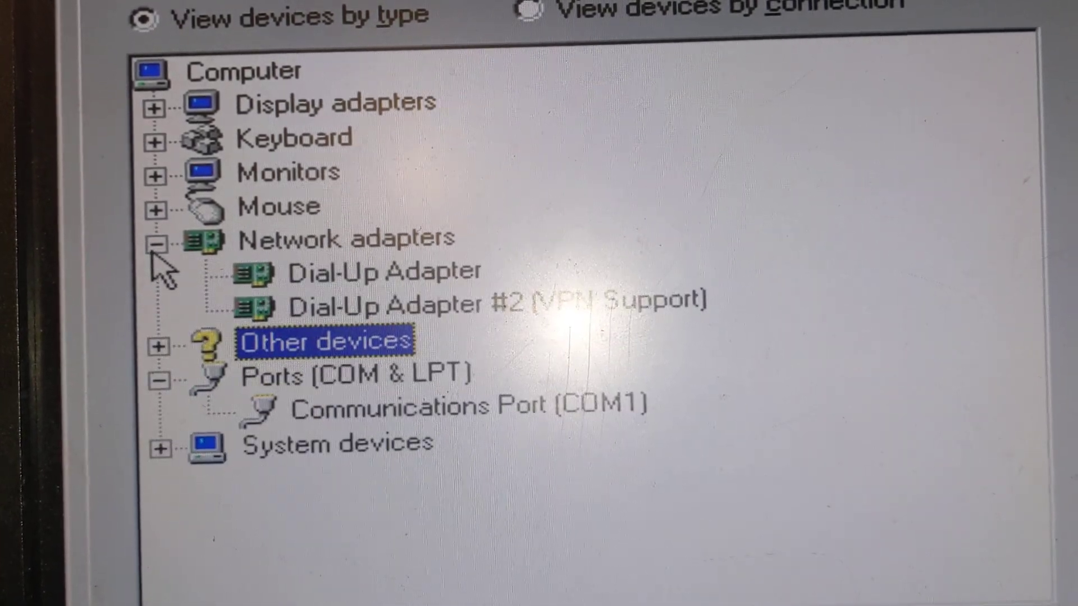
left_click(160, 238)
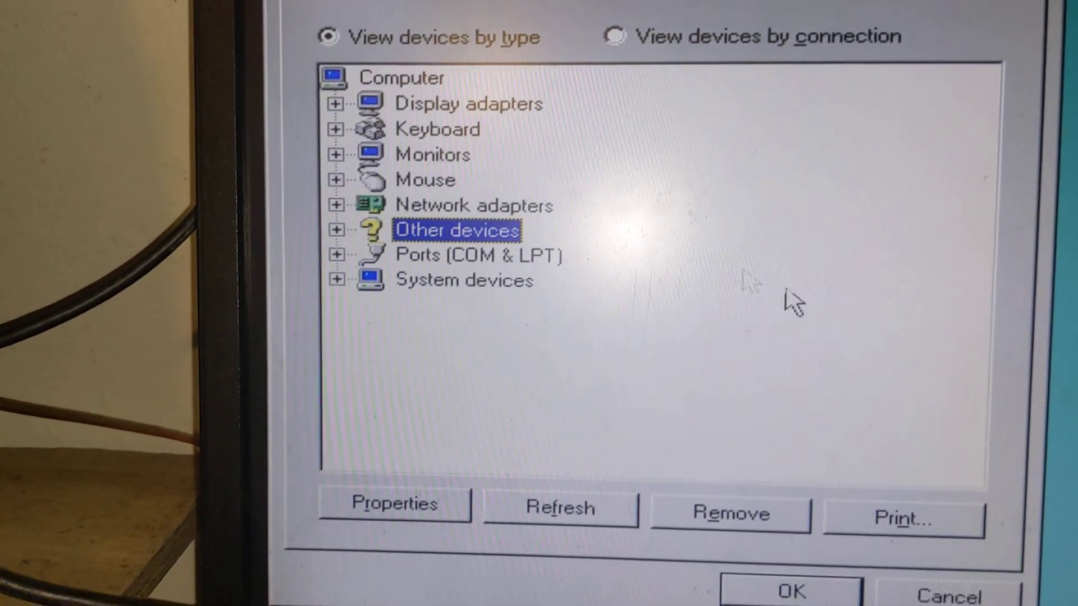
Close System Properties with OK, returning to the desktop
left_click(336, 281)
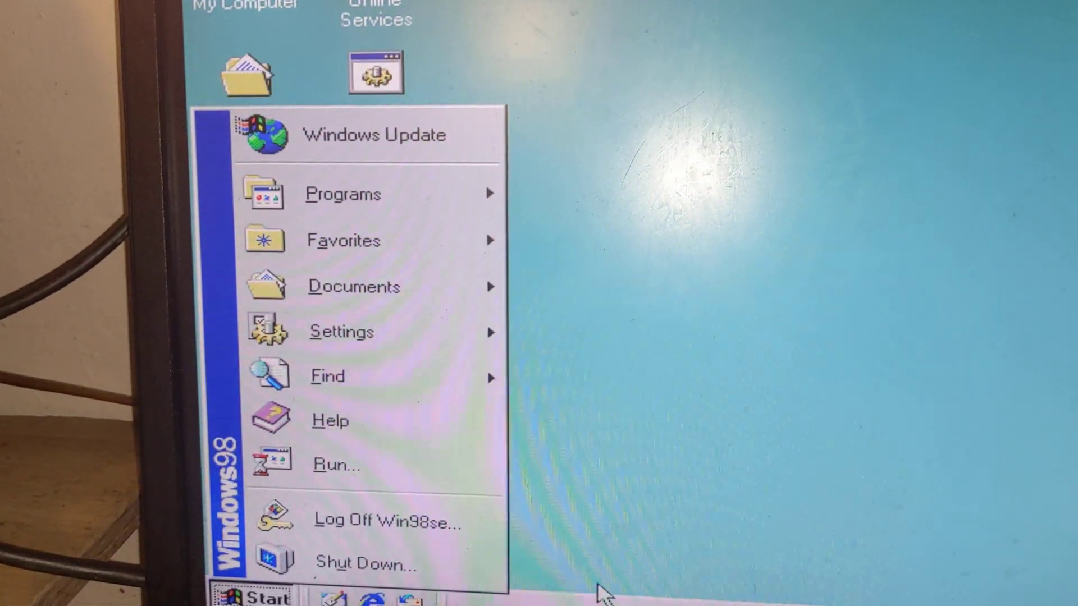
Choose Restart in the Shut Down Windows dialog and confirm it
left_click(363, 564)
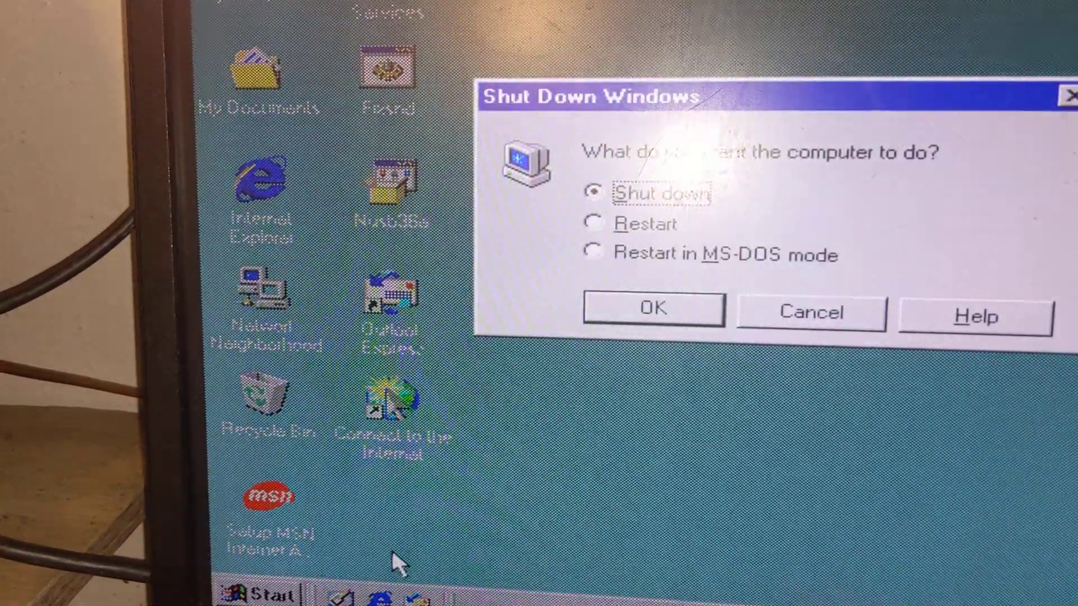
left_click(593, 229)
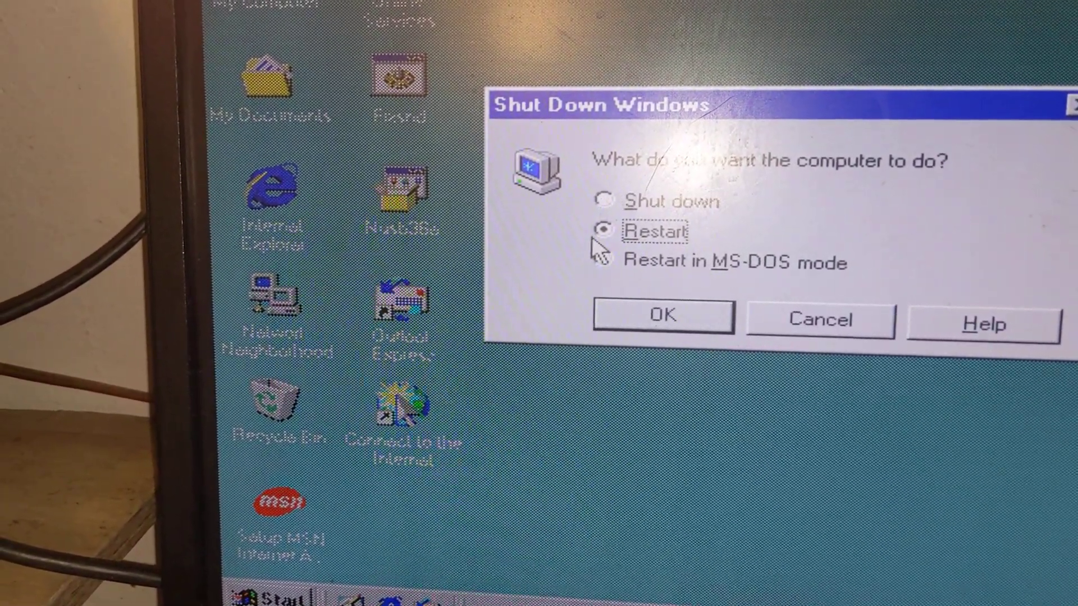
left_click(663, 316)
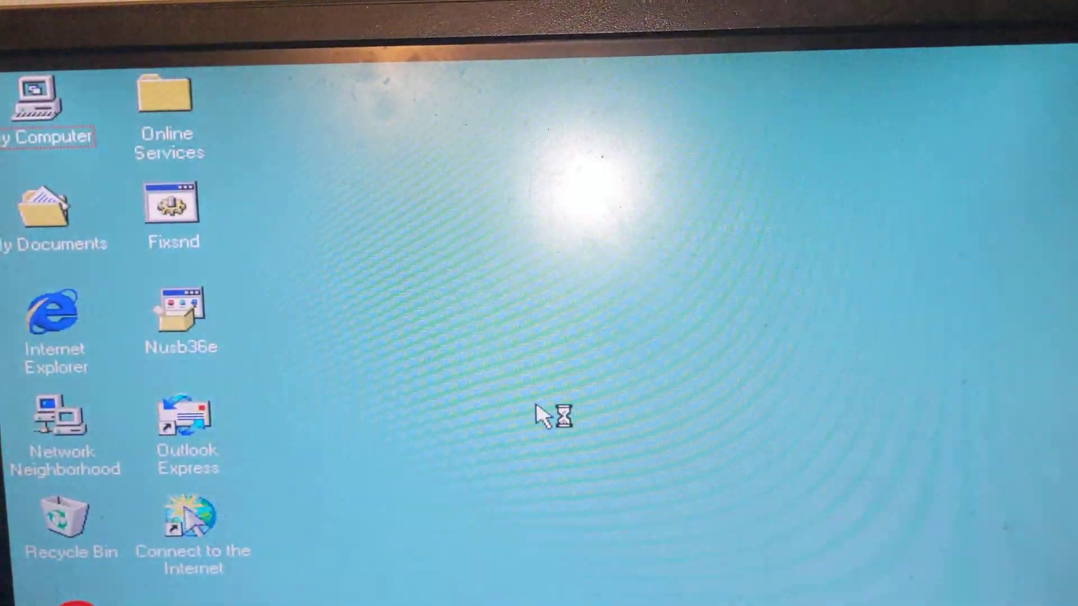